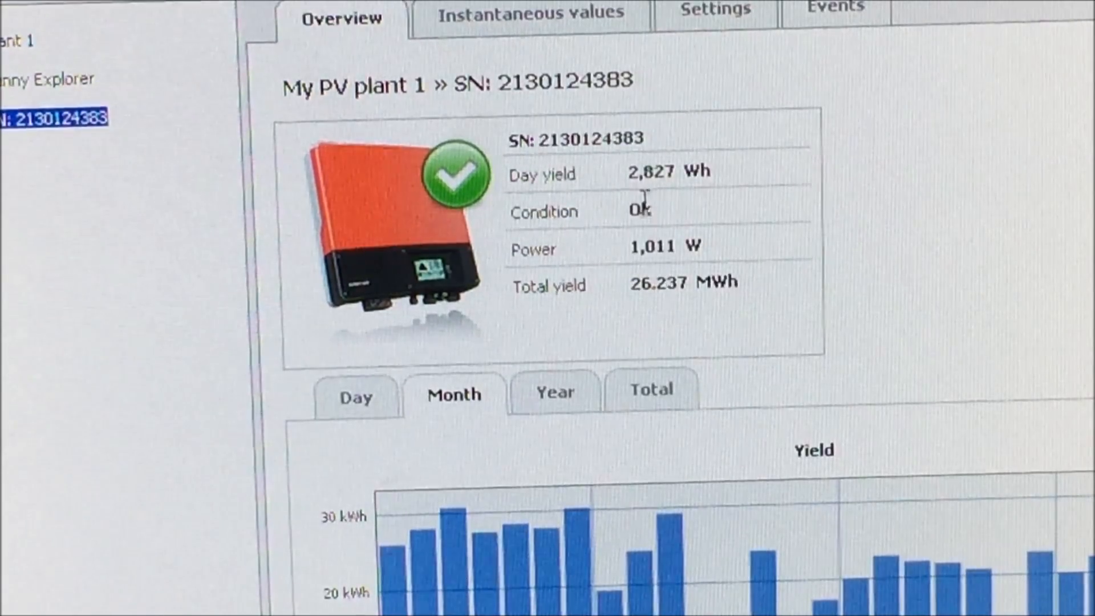
mouse_move(646, 210)
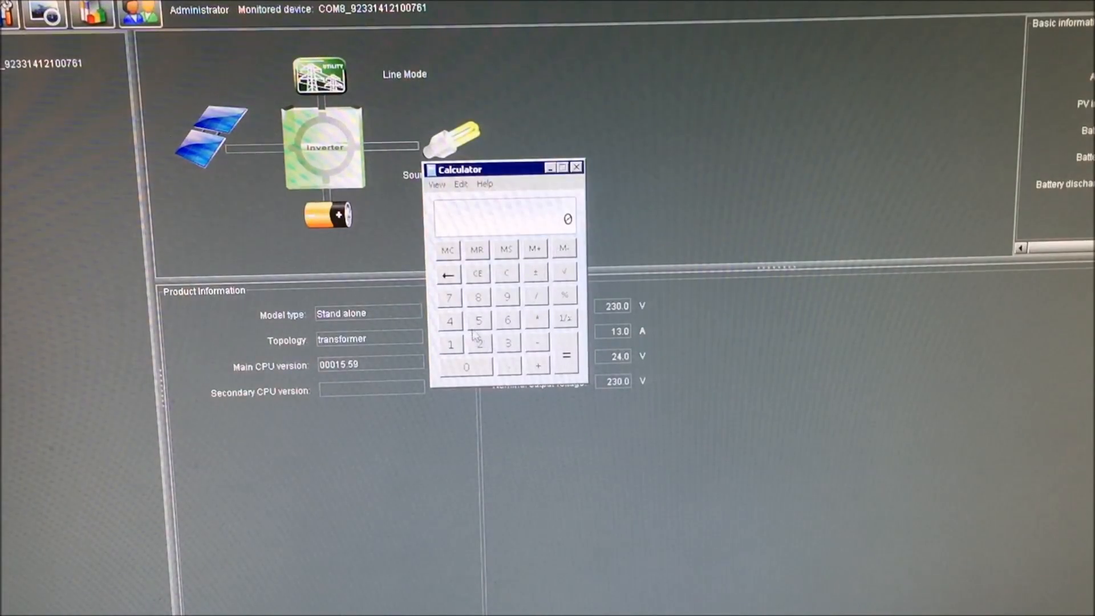
Compute 29.4 in Calculator, then return to the inverter parameter settings
click(449, 297)
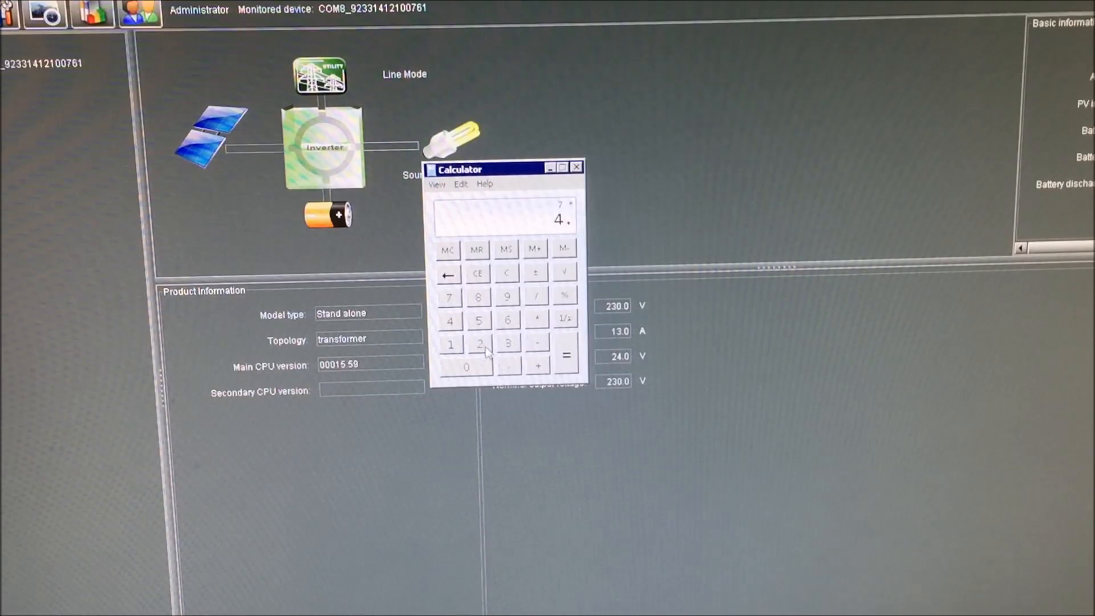
click(566, 356)
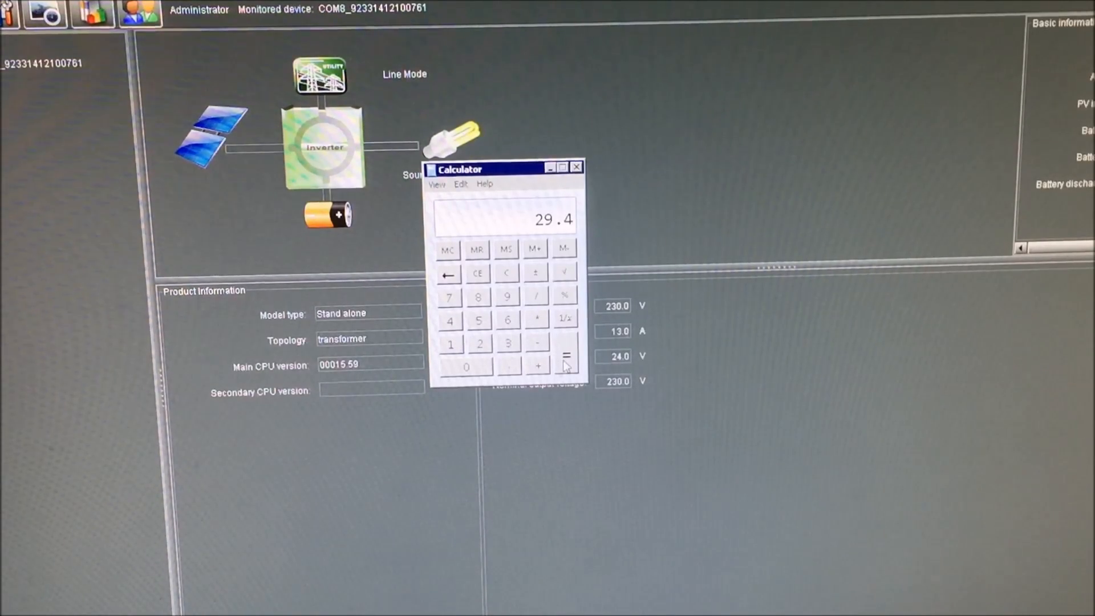
mouse_move(313, 40)
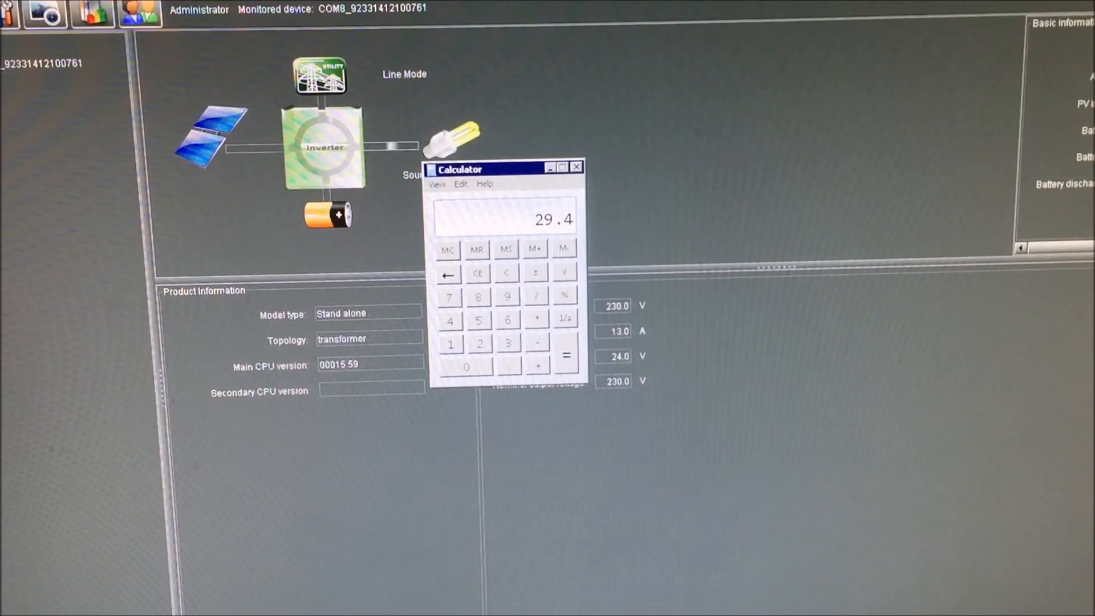
click(576, 167)
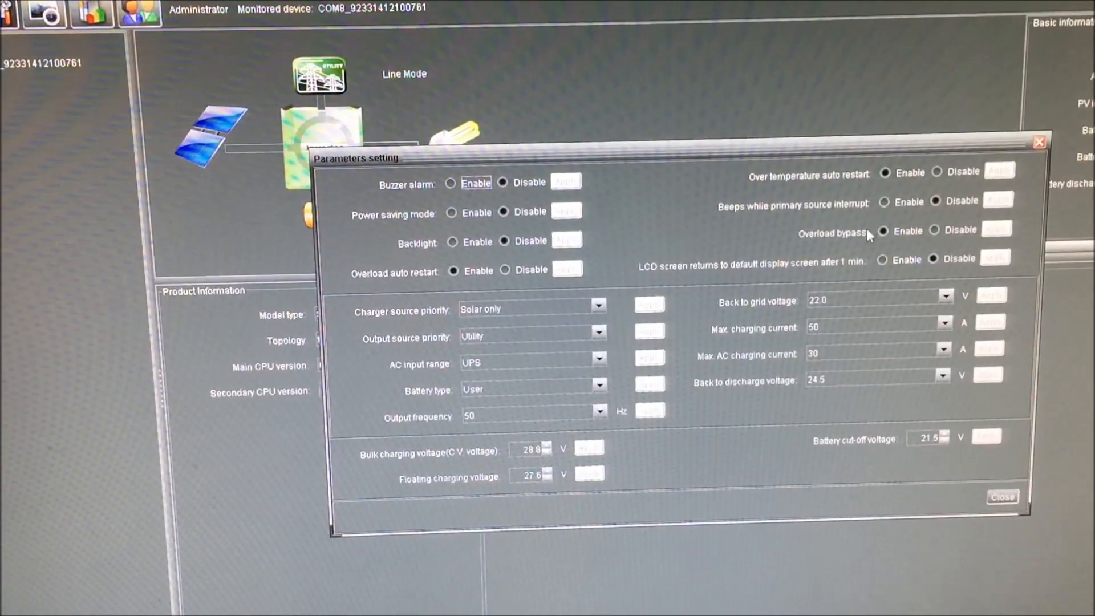
mouse_move(856, 299)
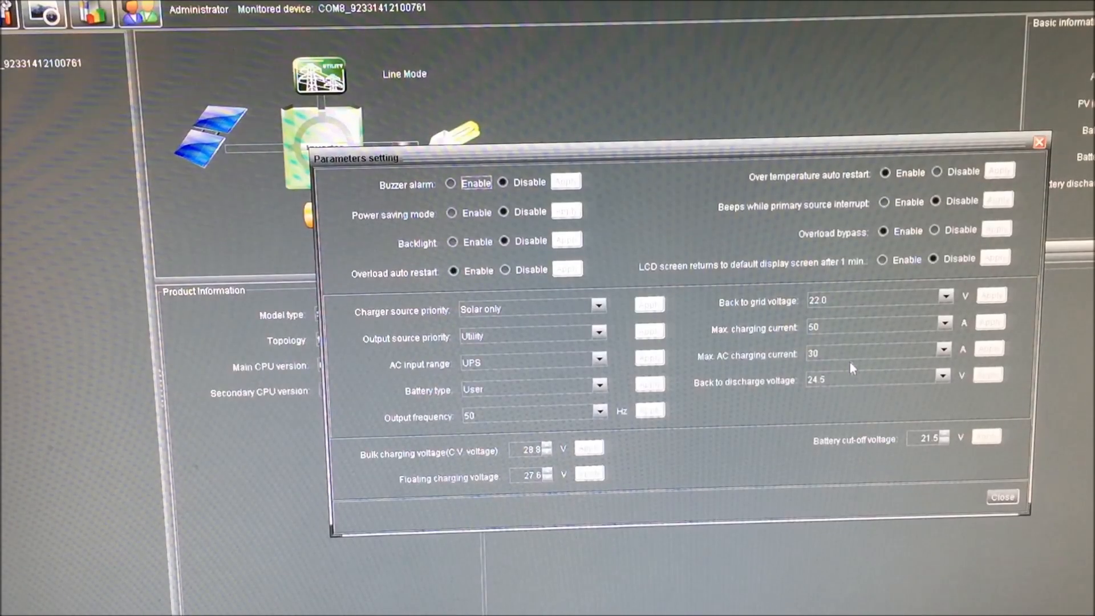
mouse_move(610, 375)
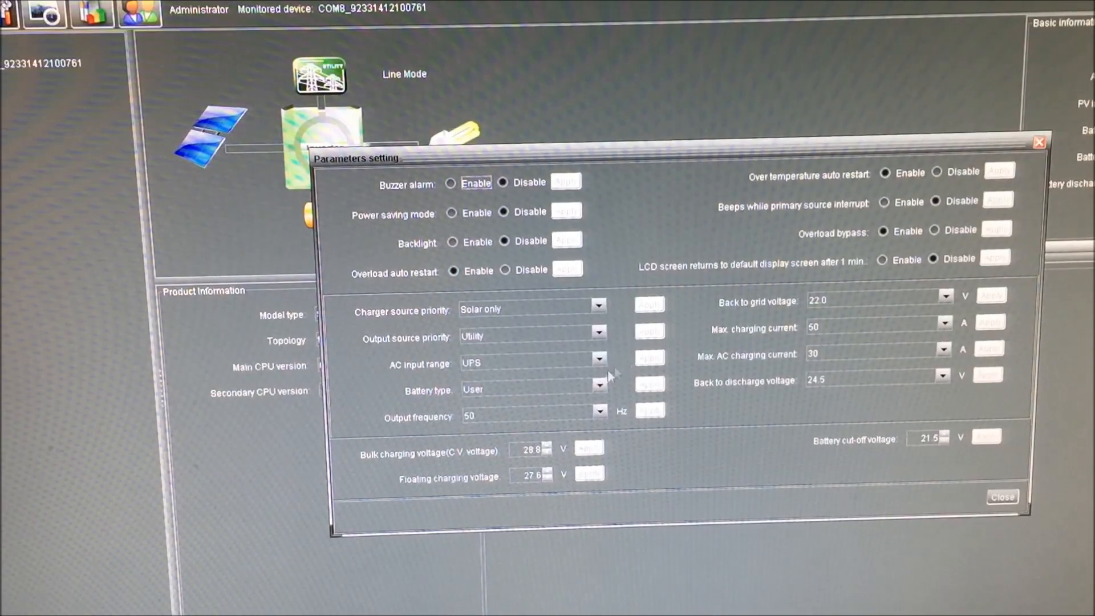
mouse_move(548, 460)
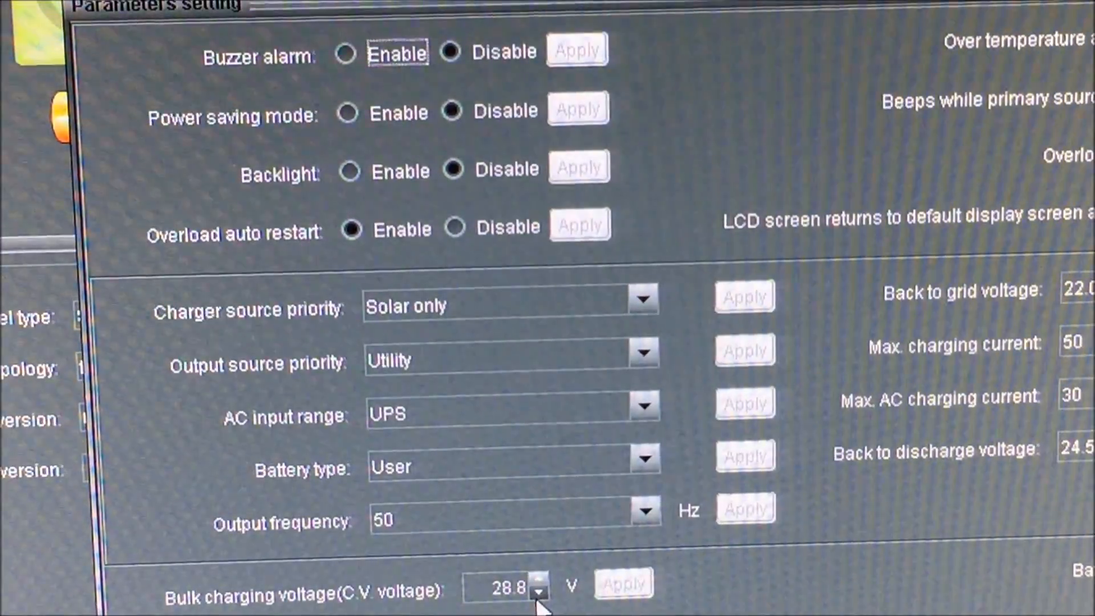
Raise the bulk charging voltage from 28.8 V to 29.2 V in Parameters setting
scroll(down, 3)
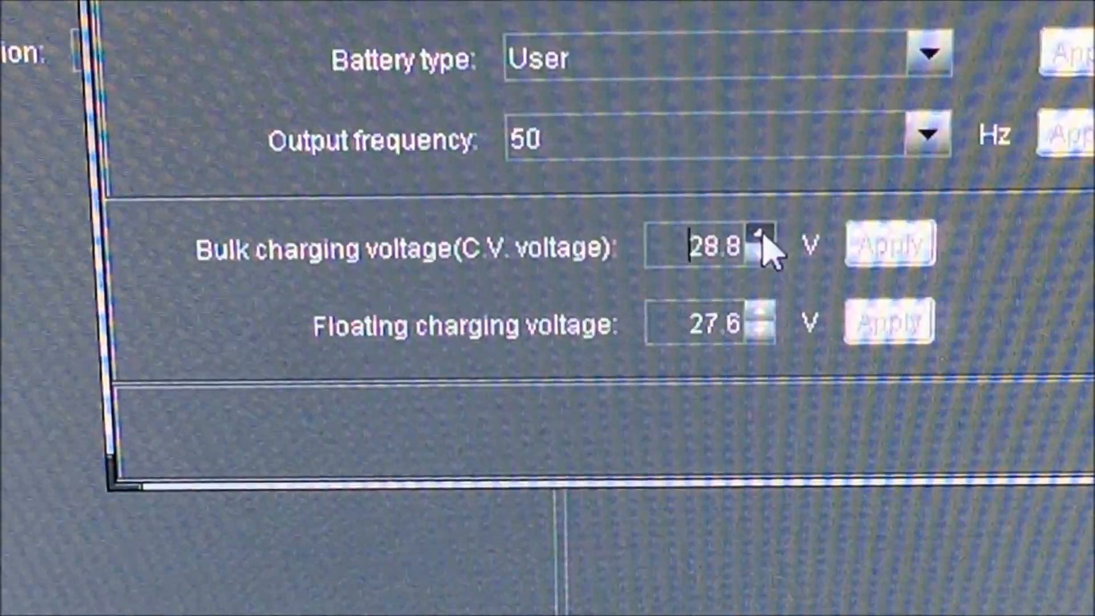
click(759, 234)
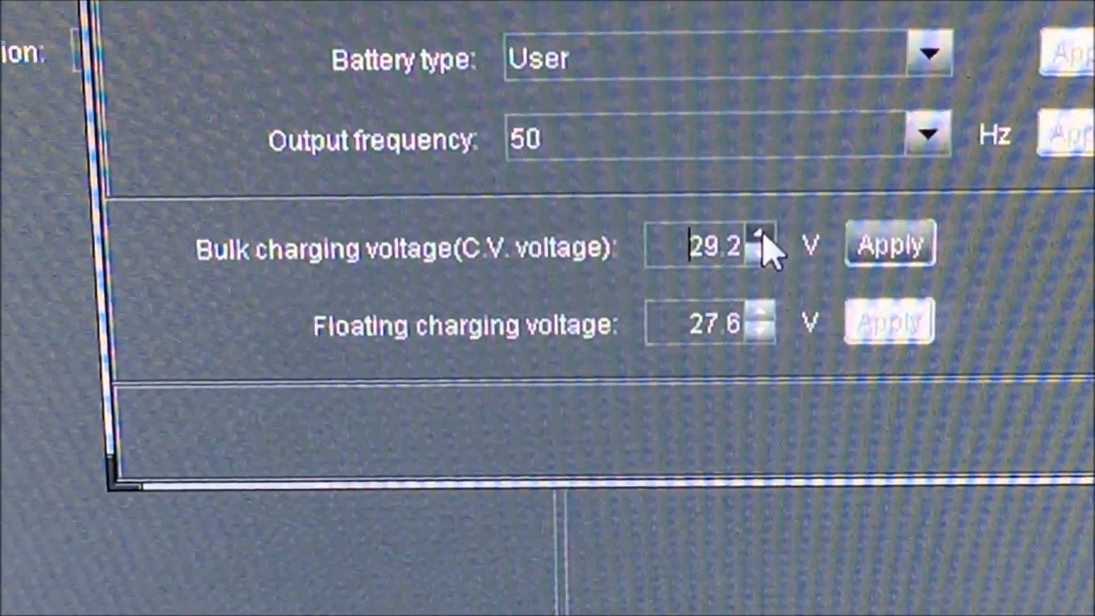
mouse_move(772, 380)
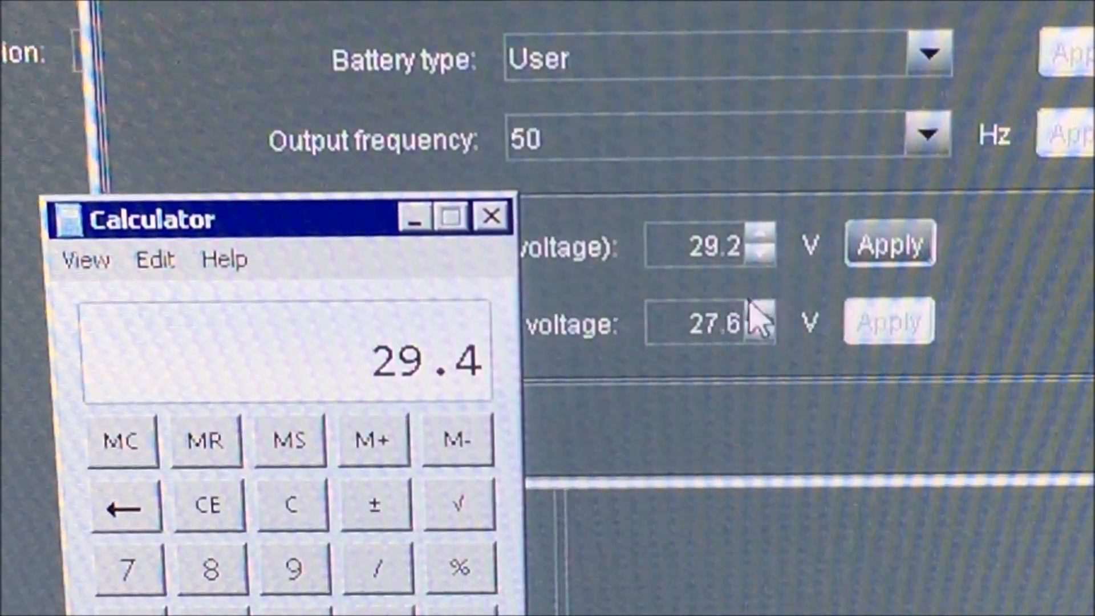
click(491, 215)
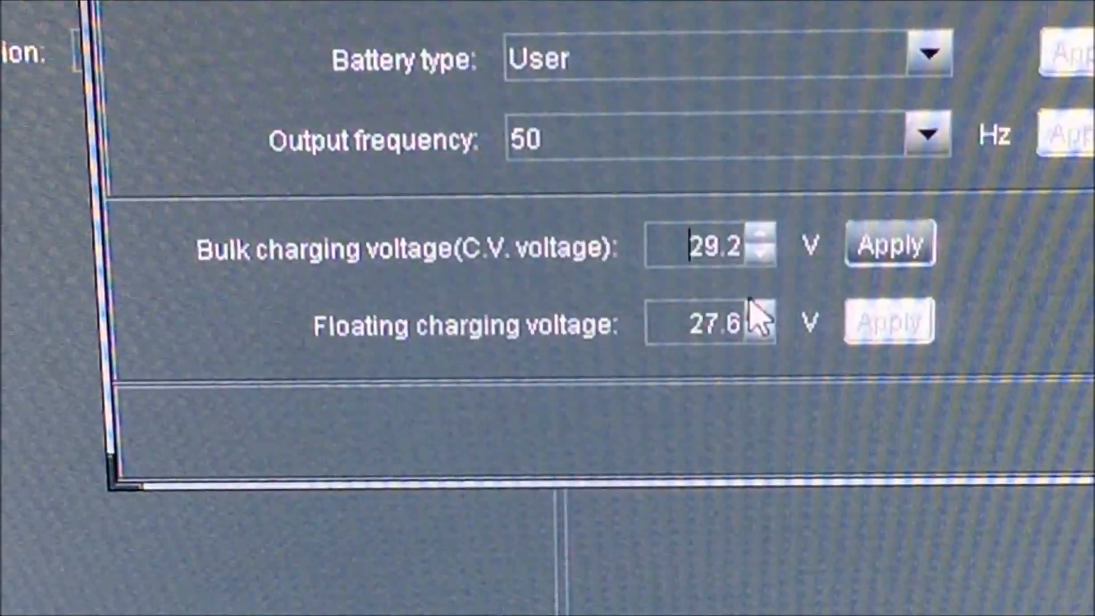
click(759, 313)
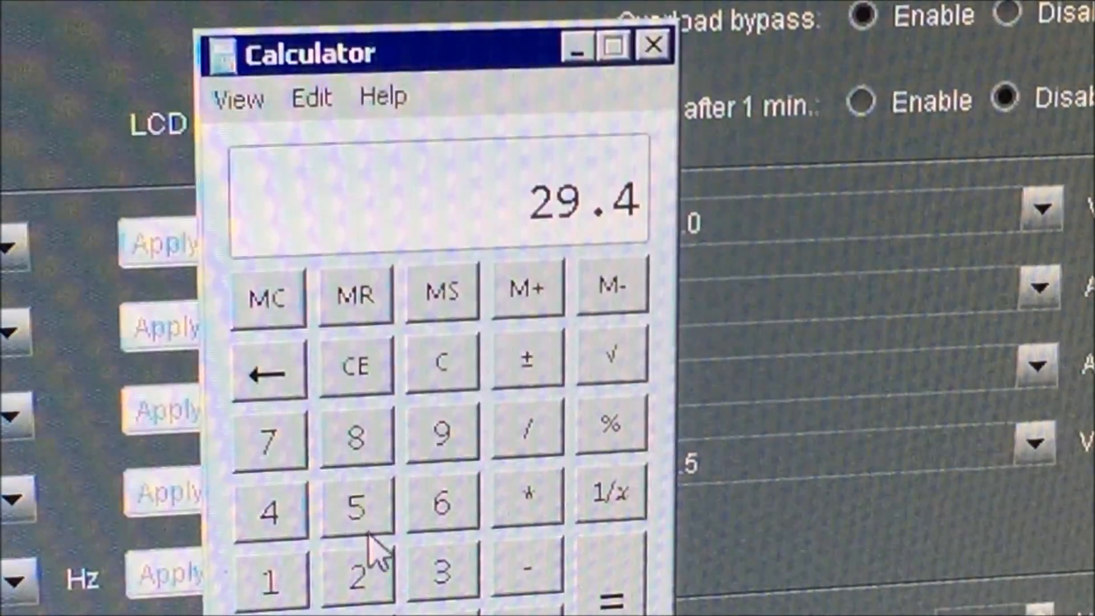
mouse_move(530, 321)
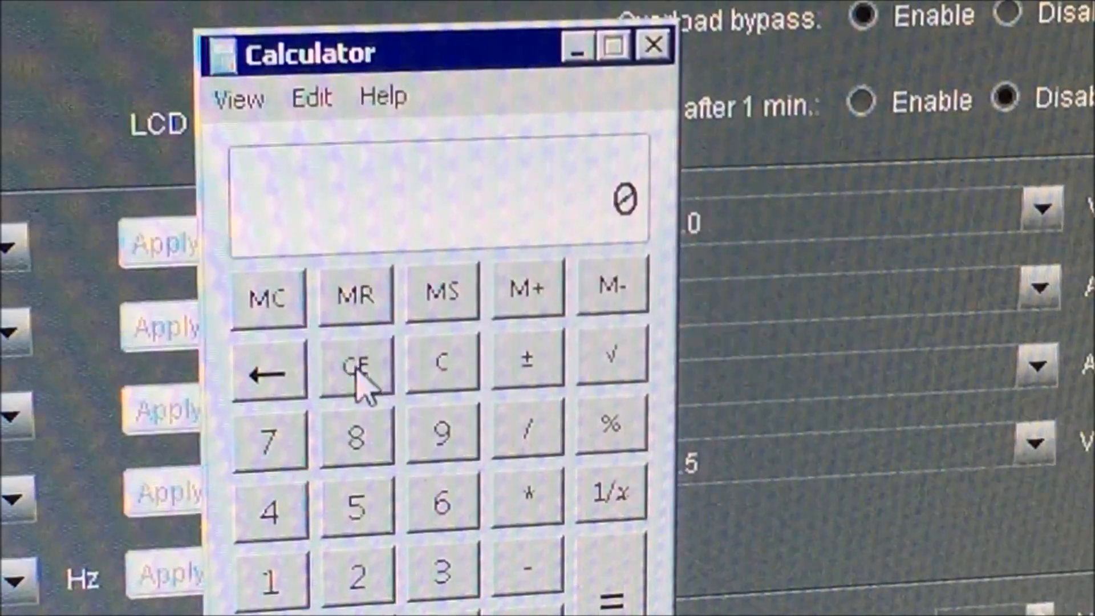
mouse_move(454, 569)
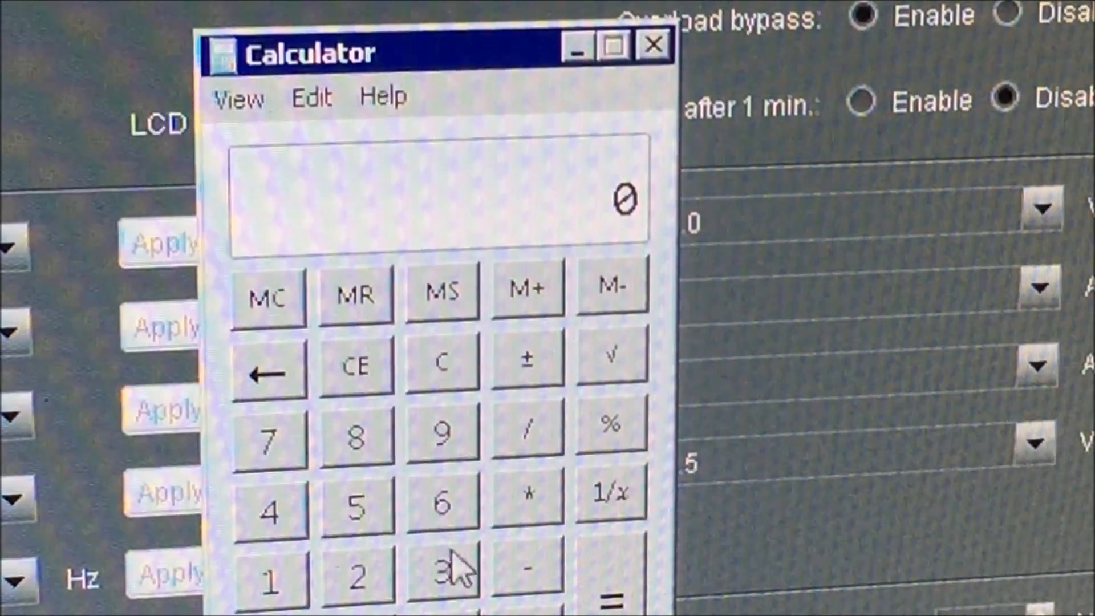
Calculate 3 × 7 in Windows Calculator
click(443, 572)
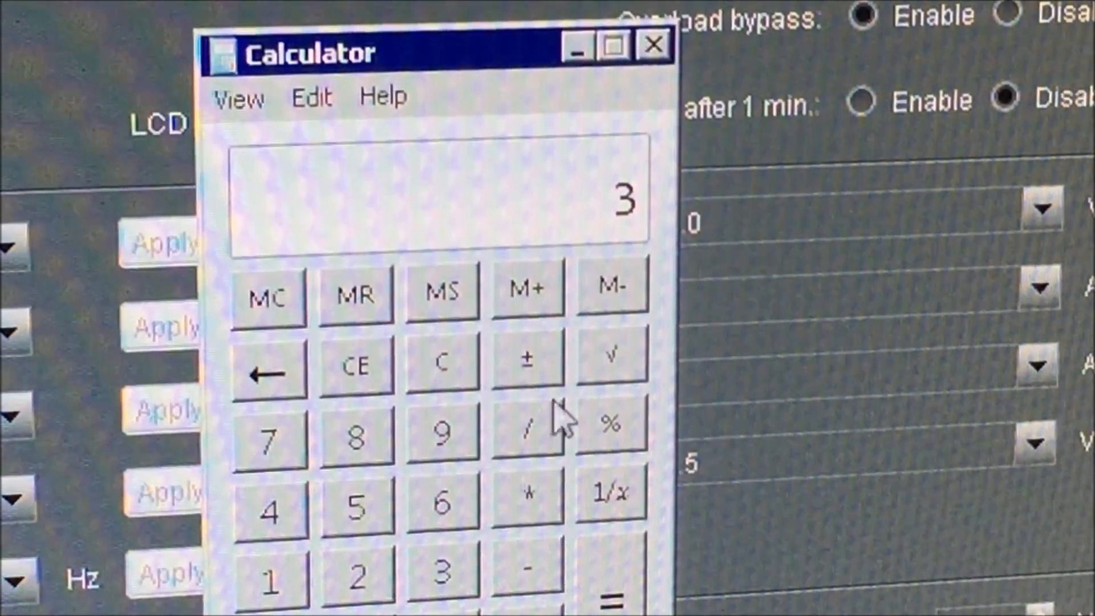
click(527, 492)
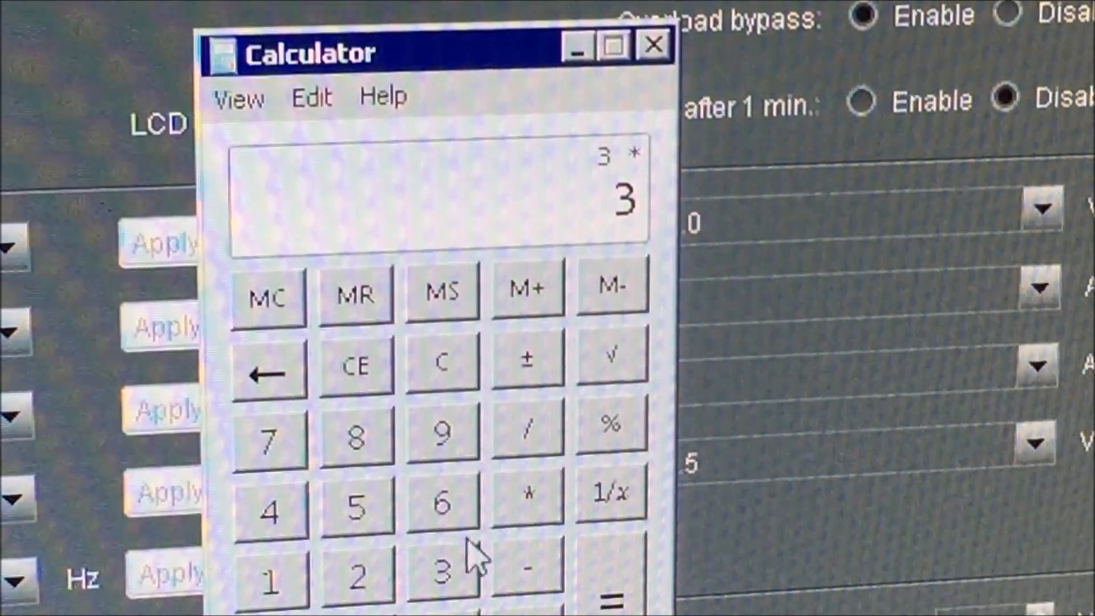
click(268, 439)
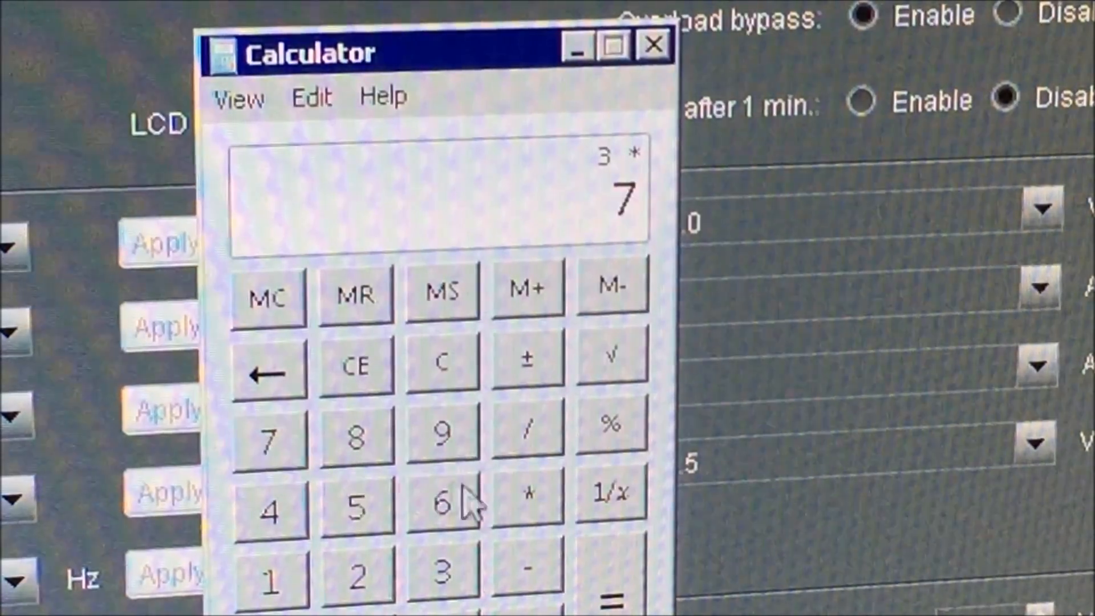
click(610, 598)
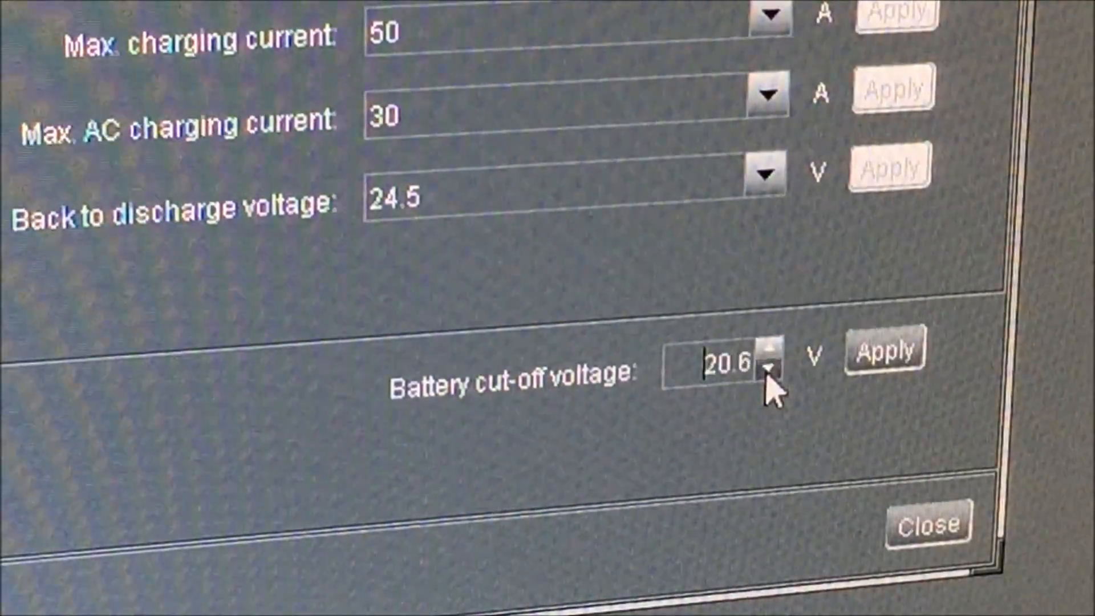
Lower the battery cut-off voltage to 20 V and scroll the parameter list
click(769, 369)
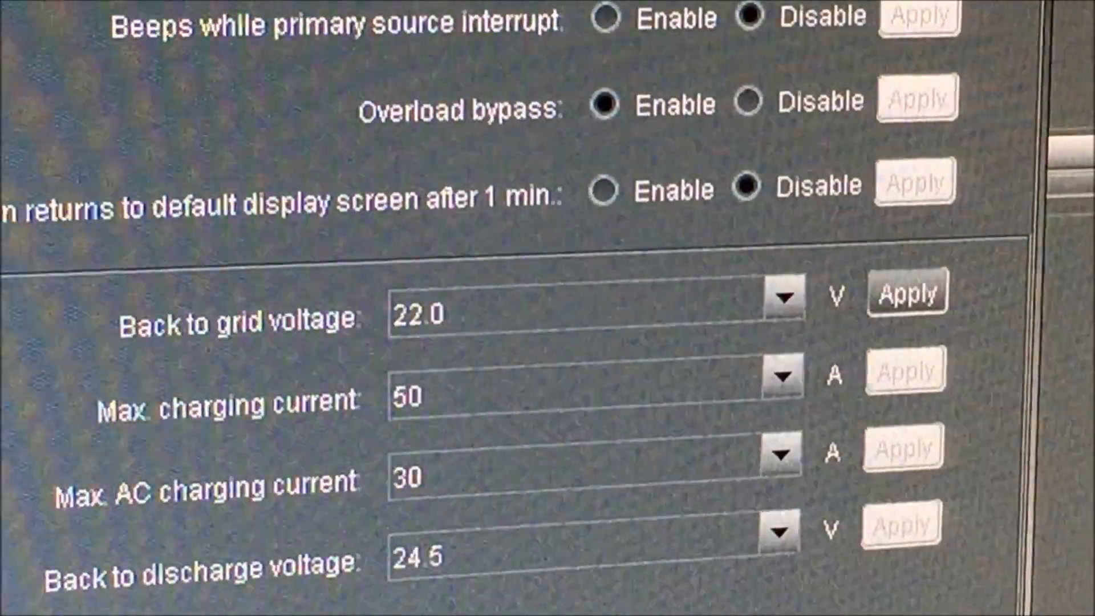
scroll(down, 3)
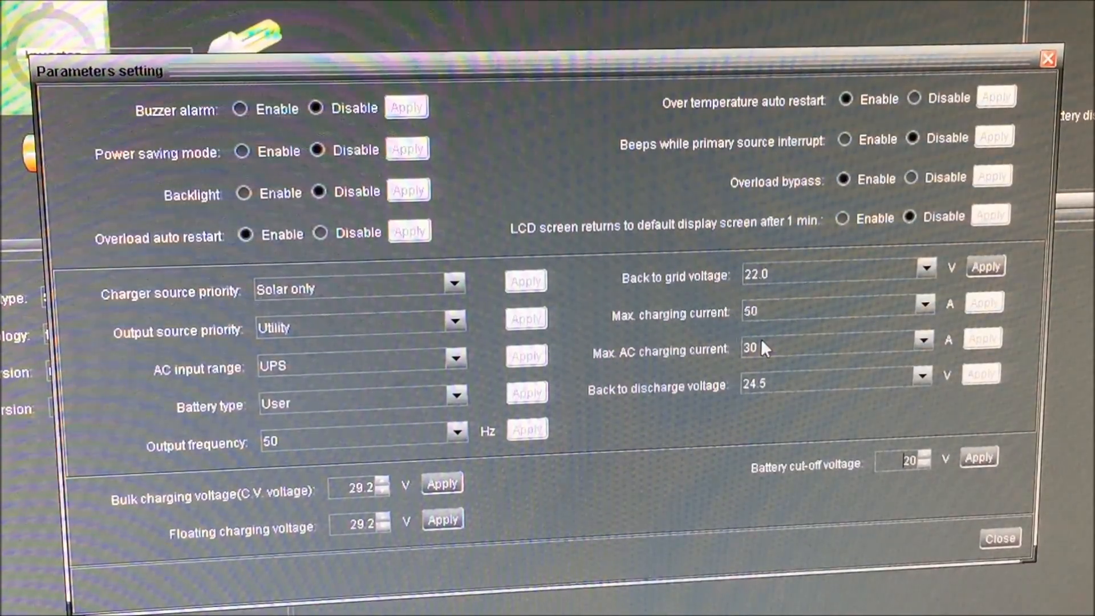
click(831, 340)
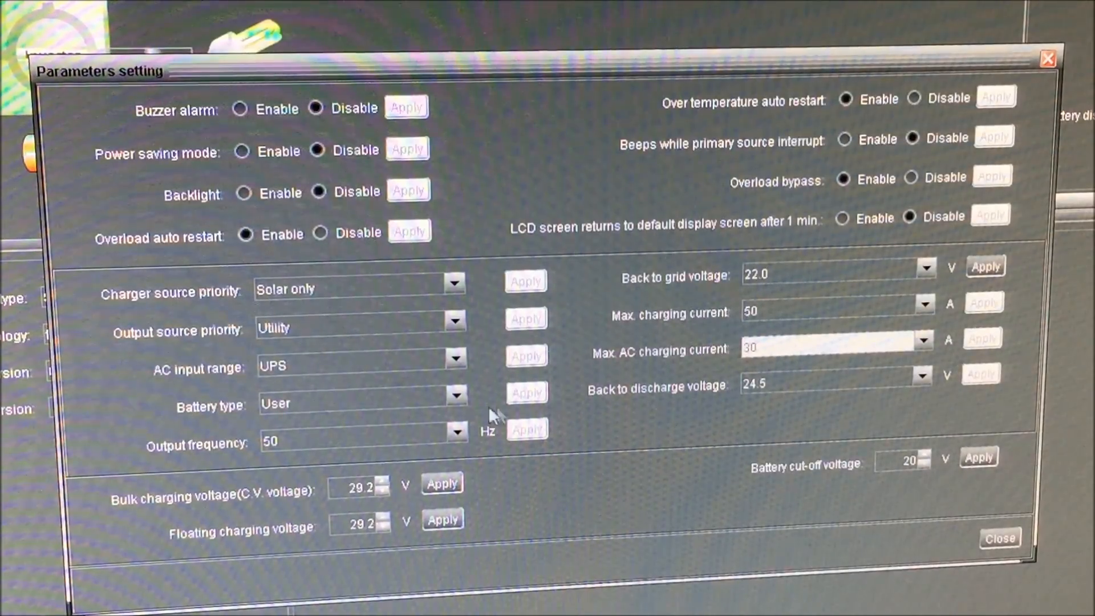
click(457, 431)
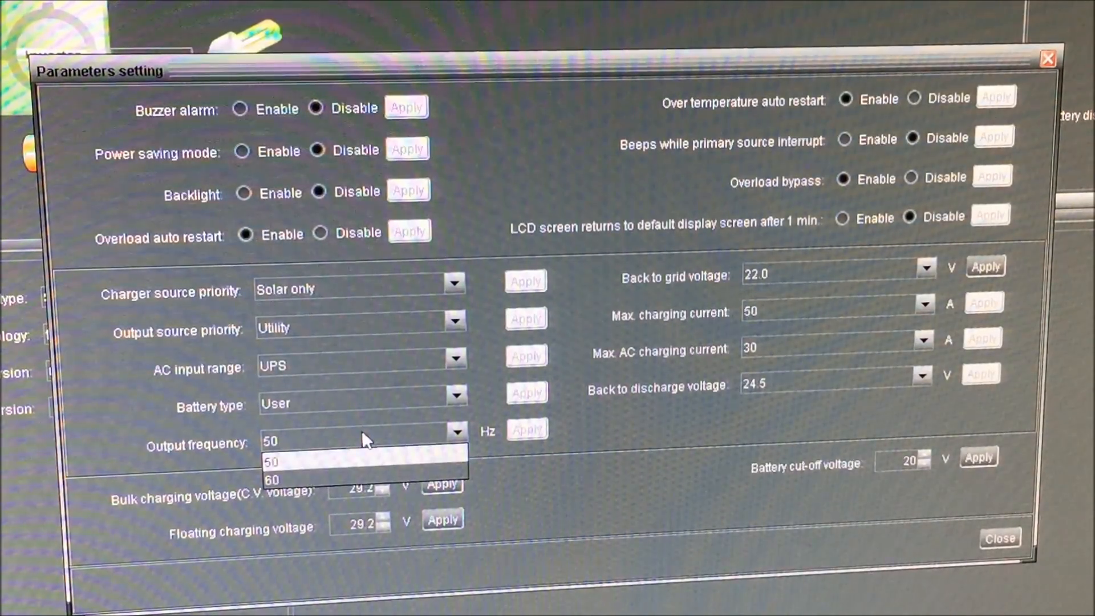
click(271, 461)
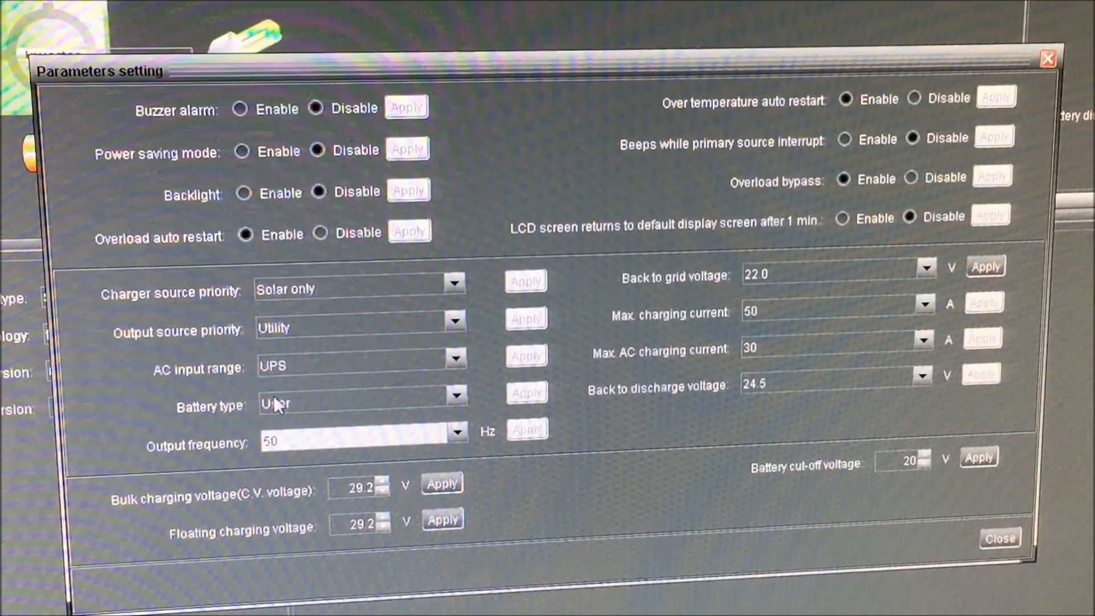
click(456, 395)
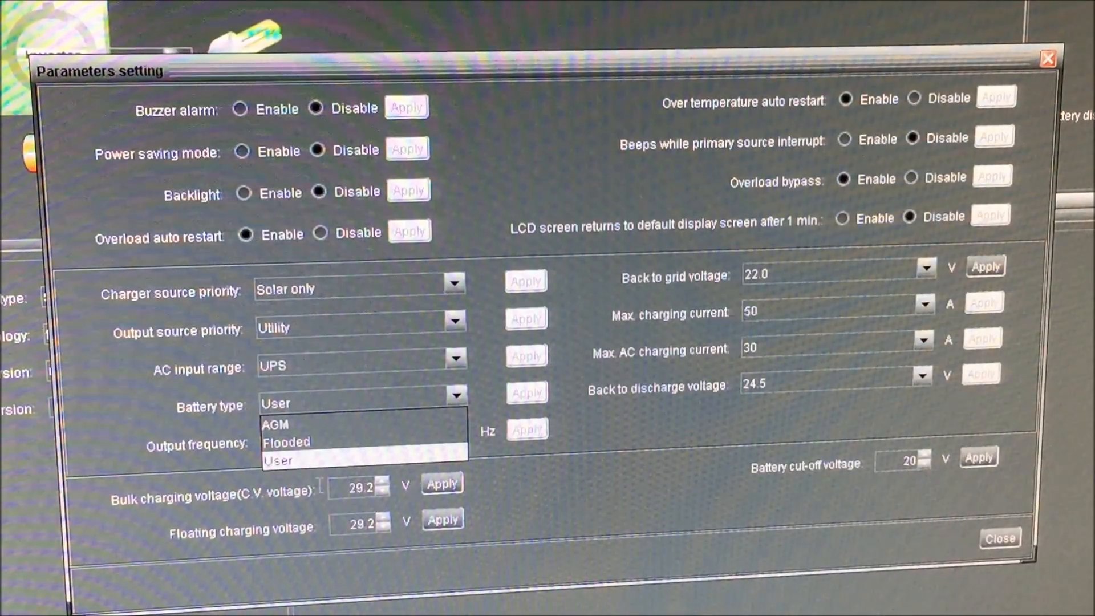
mouse_move(594, 517)
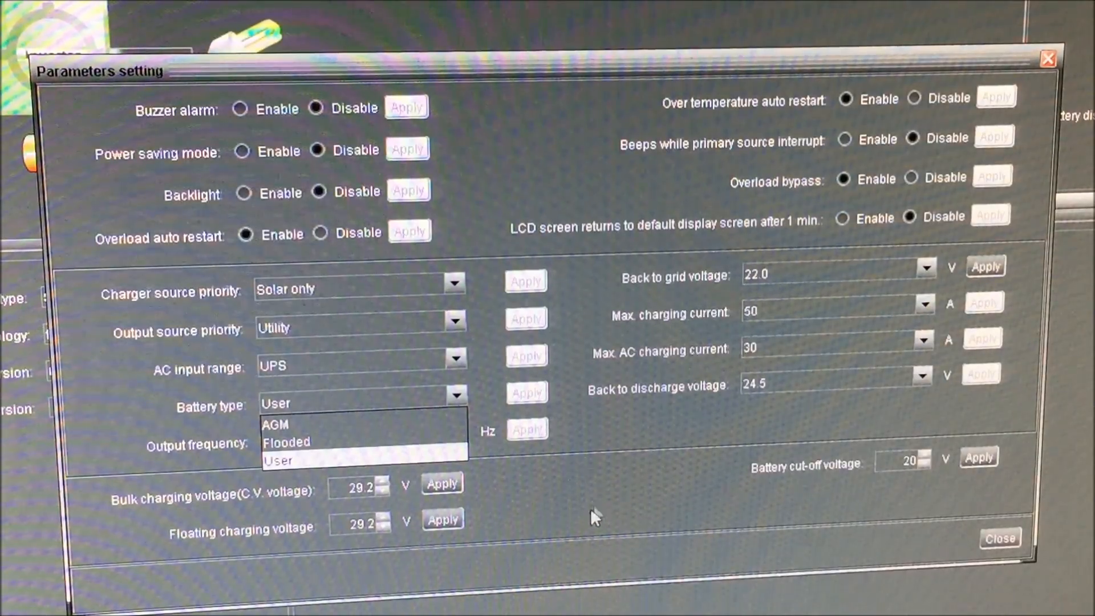